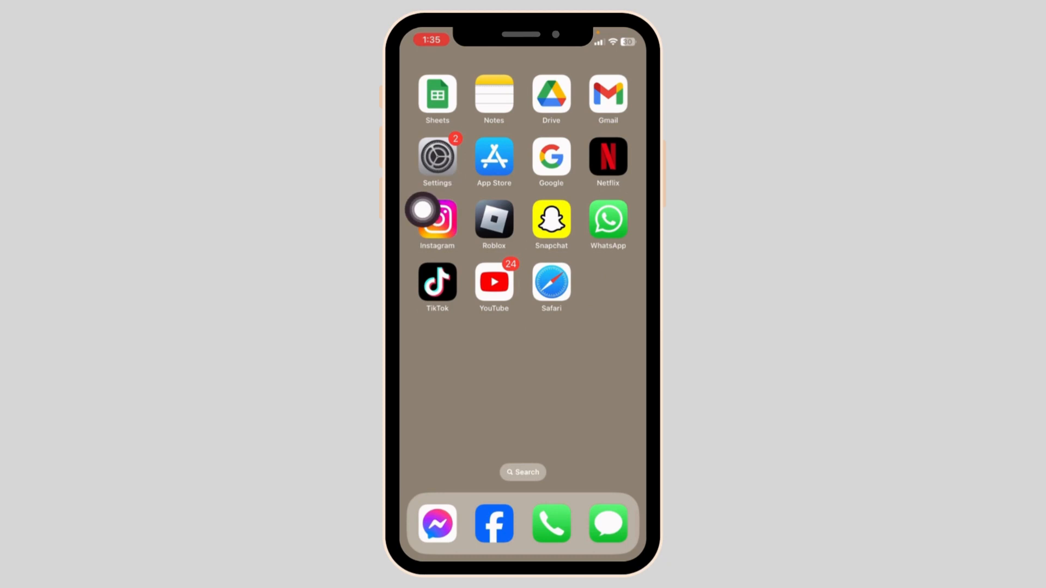
Launch the Settings app to reach General > Software Update.
{"action": "left_click", "coordinate": [437, 161]}
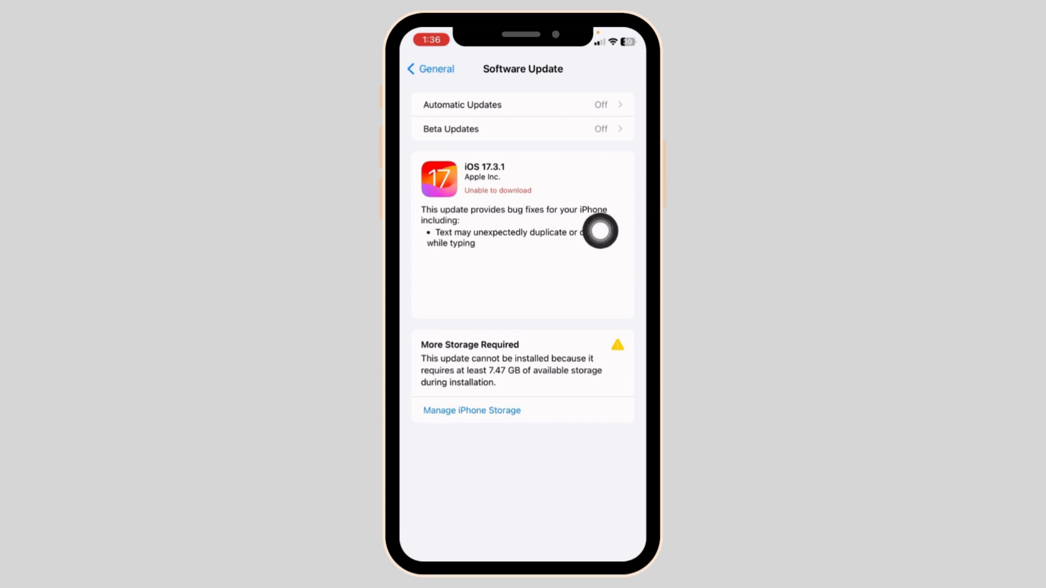
{"action": "mouse_move", "coordinate": [601, 243]}
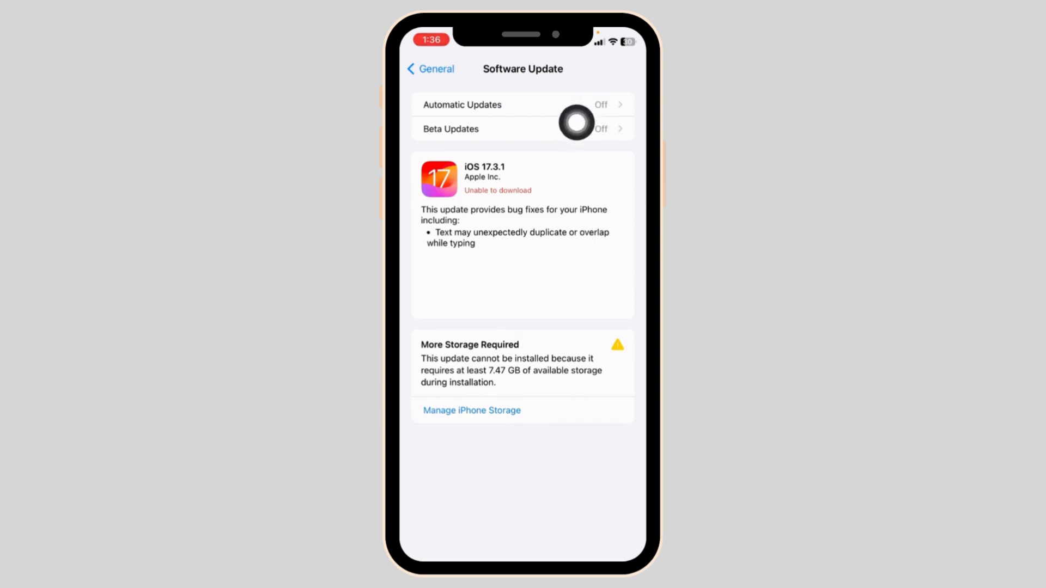
{"action": "left_click", "coordinate": [461, 104]}
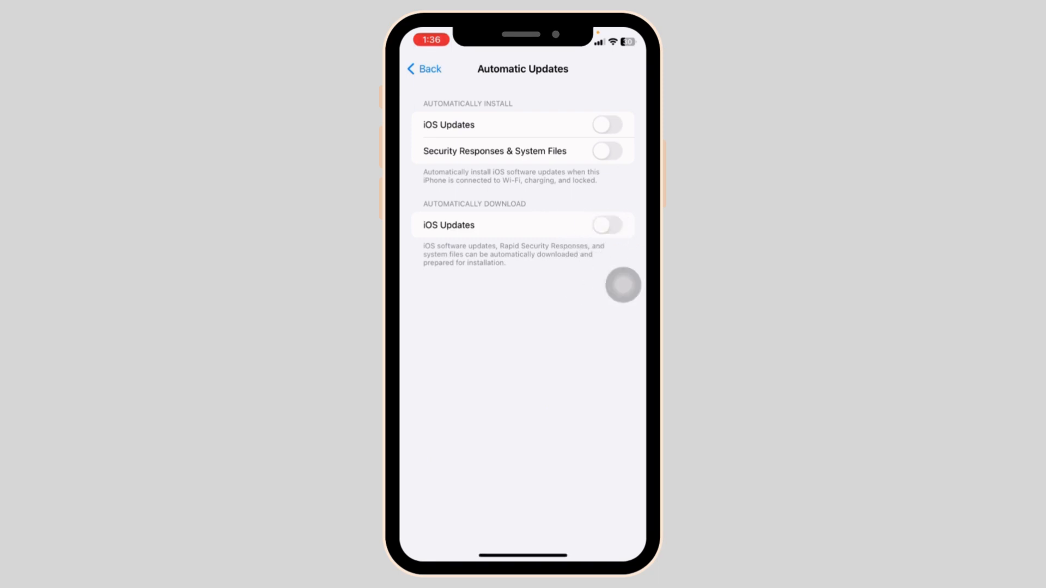
{"action": "left_click", "coordinate": [425, 69]}
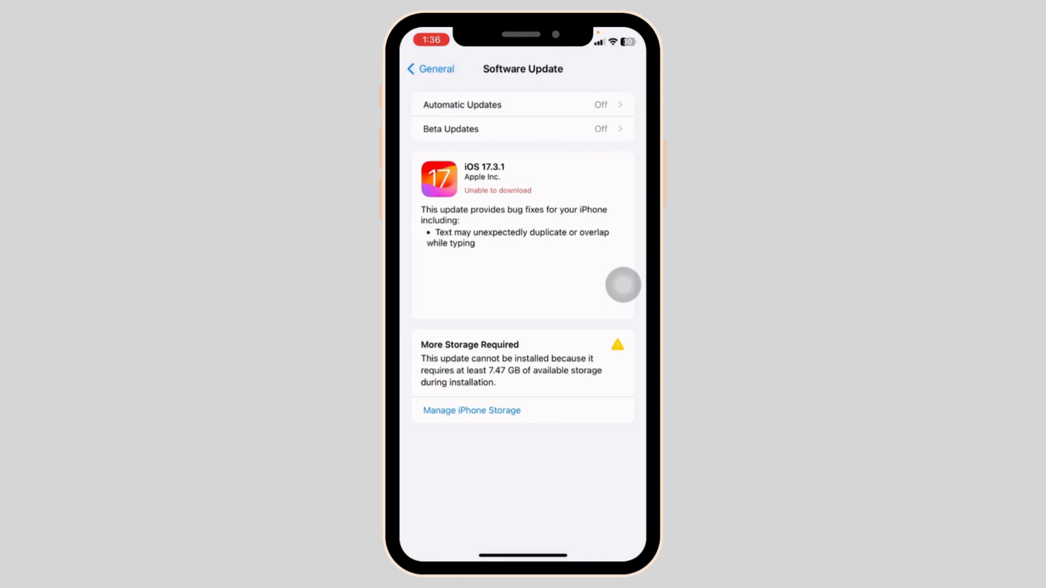
{"action": "left_click", "coordinate": [522, 129]}
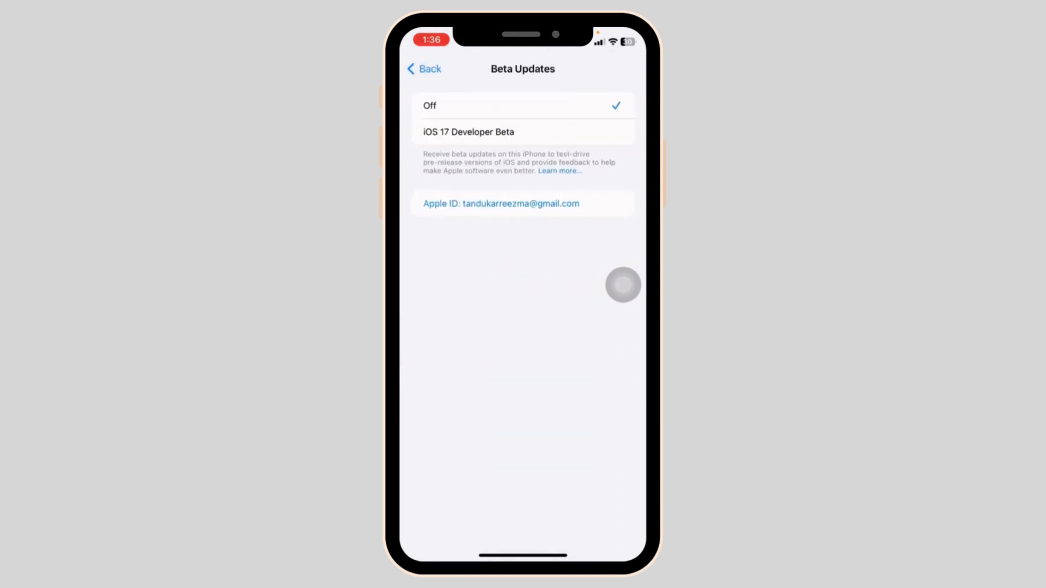
{"action": "left_click", "coordinate": [425, 68]}
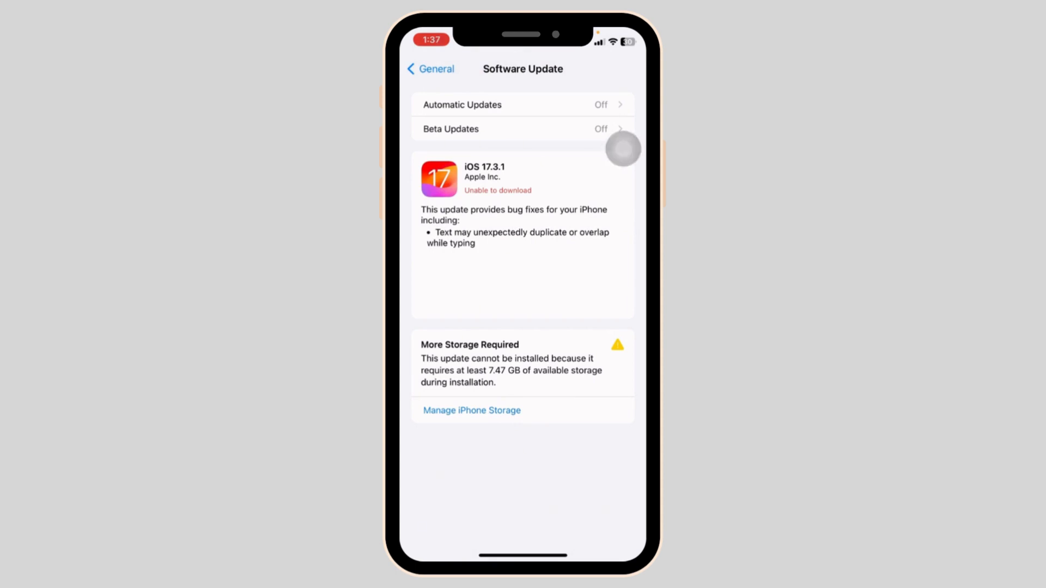
Recheck that all Automatic Updates options are off, then back out to General.
{"action": "left_click", "coordinate": [522, 104]}
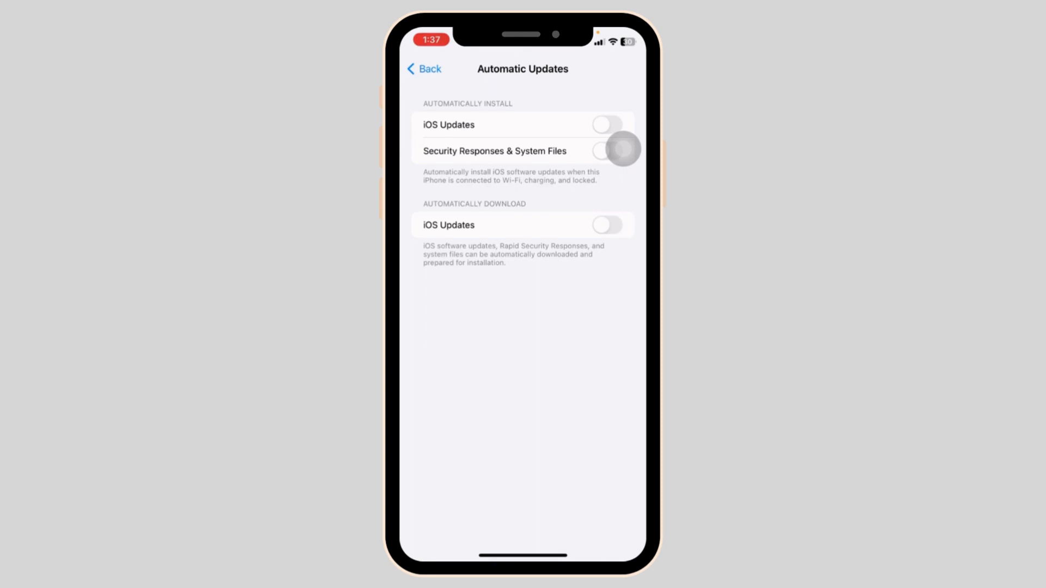
{"action": "left_click", "coordinate": [423, 68]}
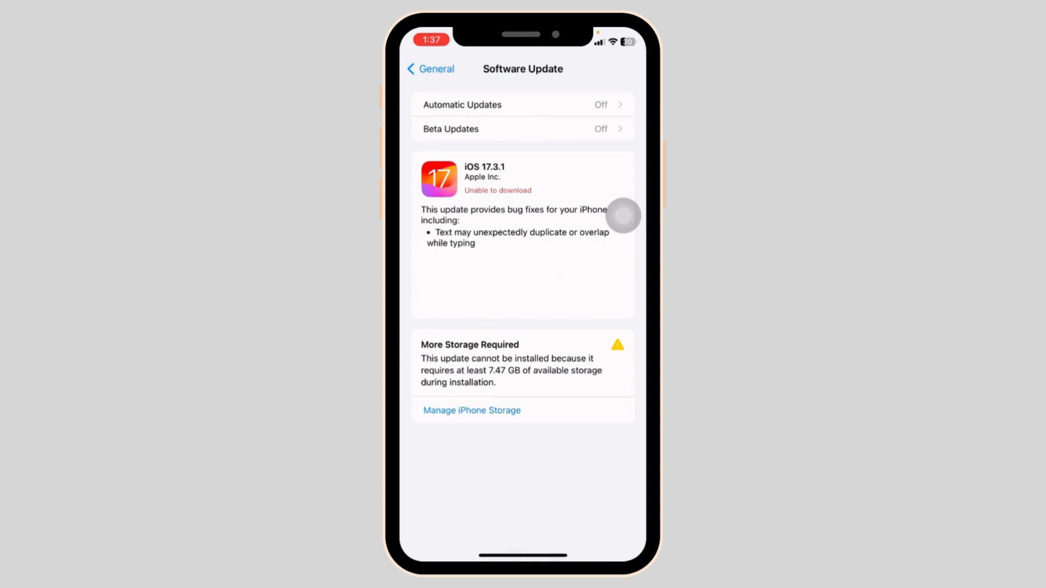
{"action": "left_click", "coordinate": [430, 69]}
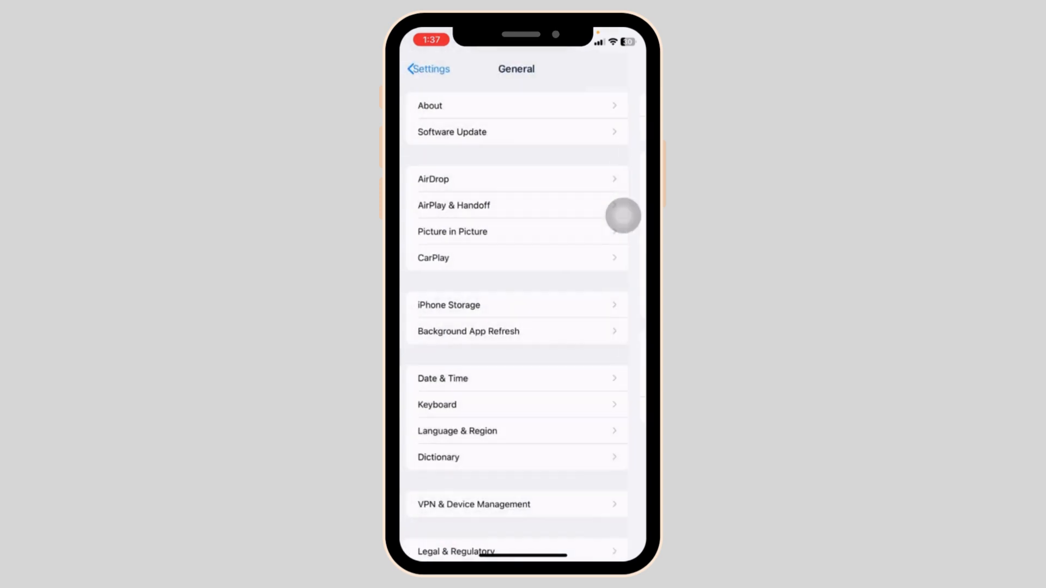